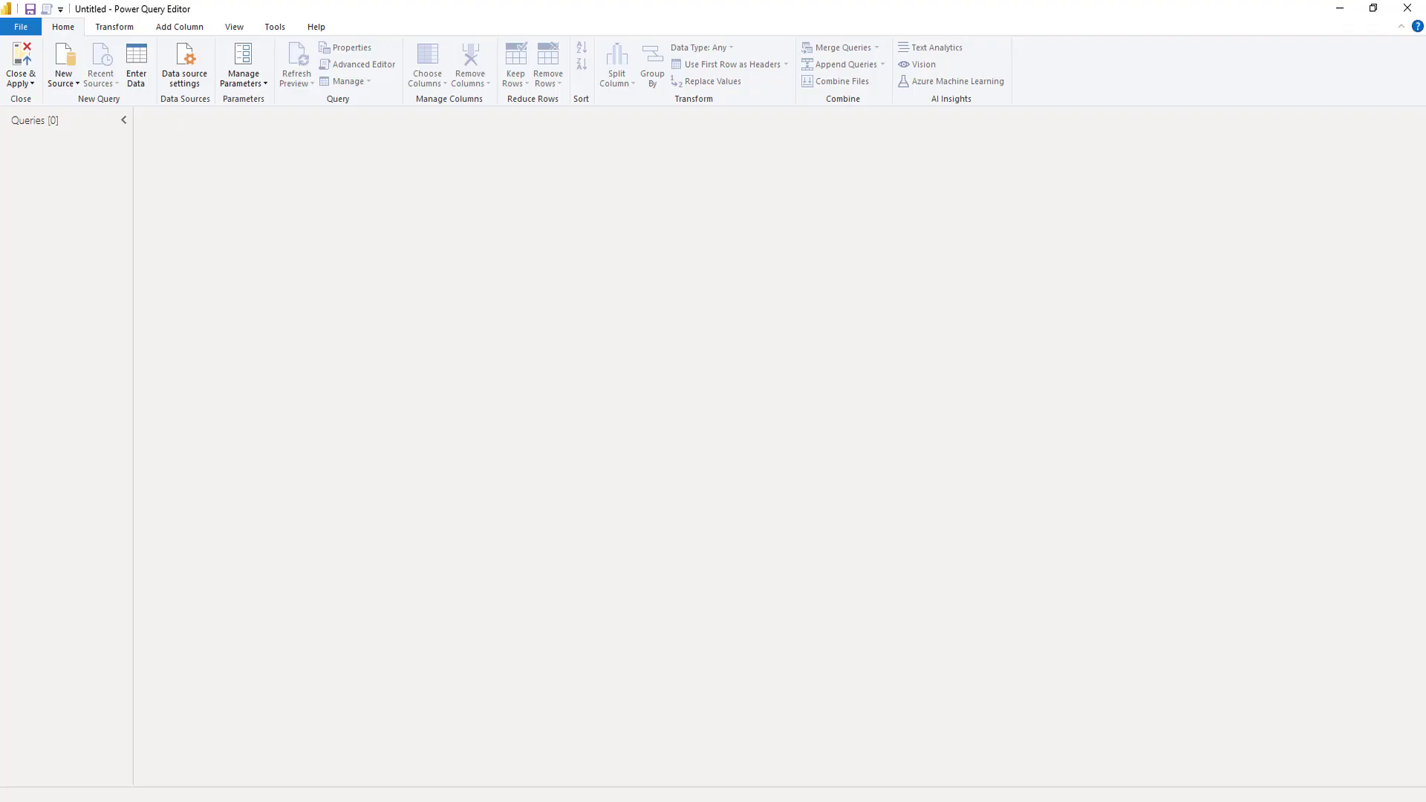
pyautogui.moveTo(77, 258)
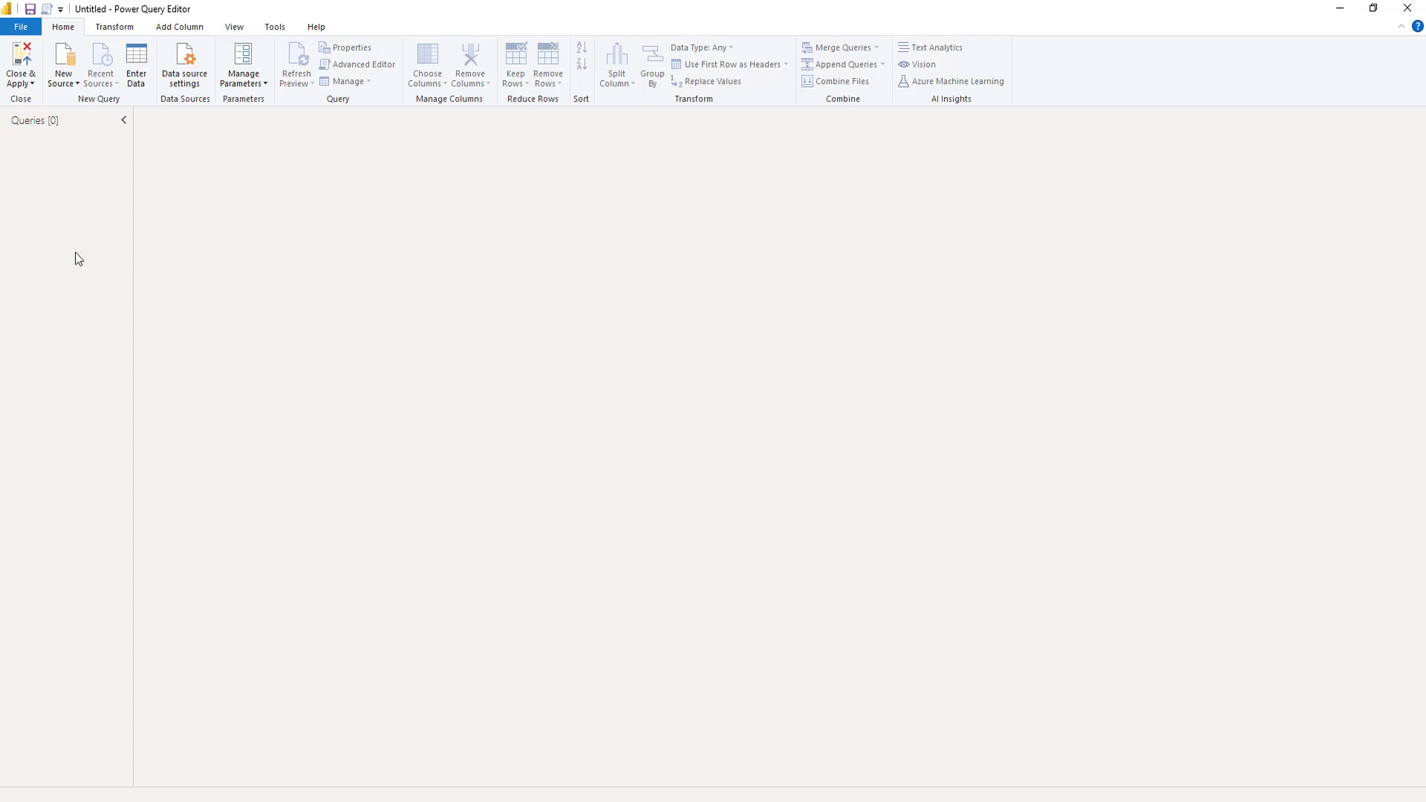
# Add a blank query, Query1, from the Queries pane's New Query menu
pyautogui.rightClick(77, 258)
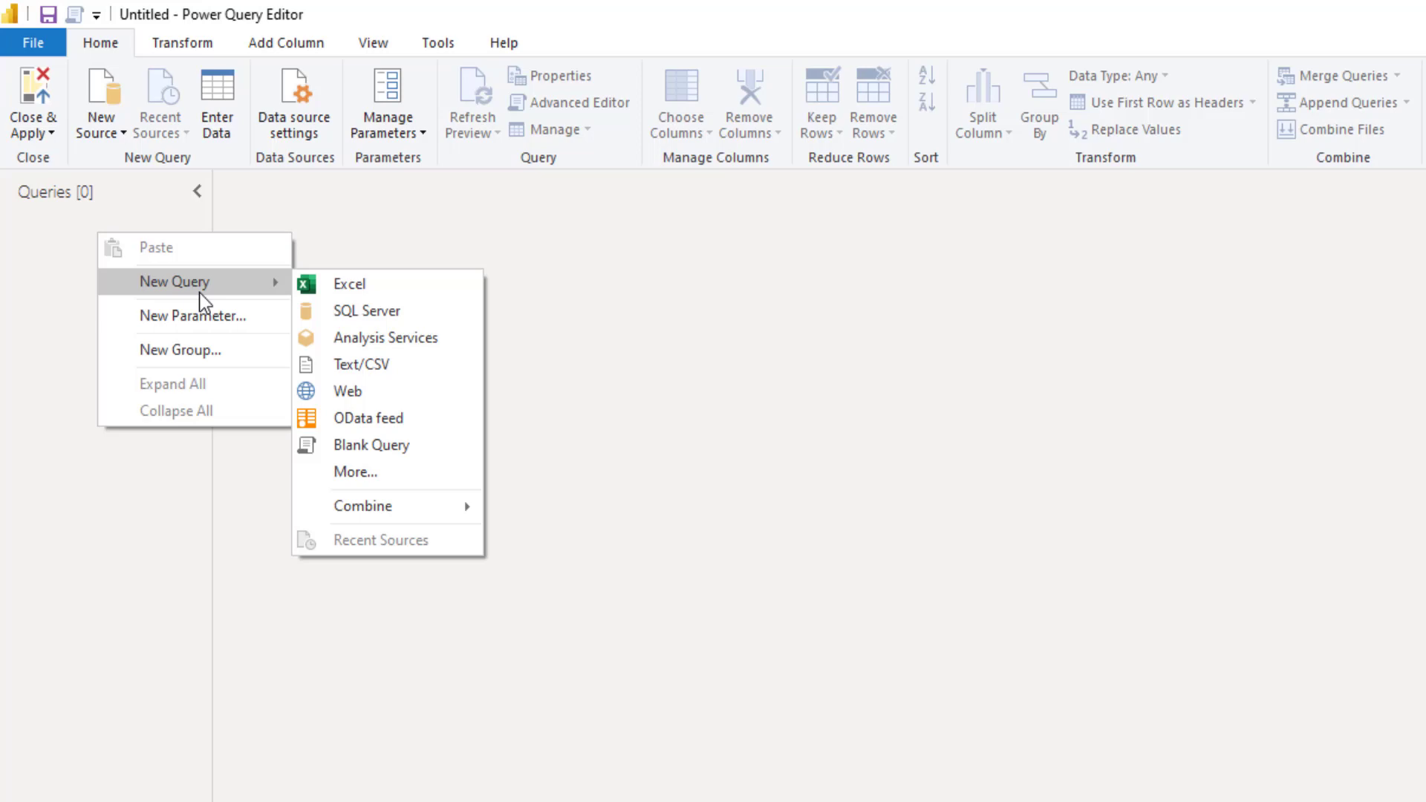
pyautogui.moveTo(414, 450)
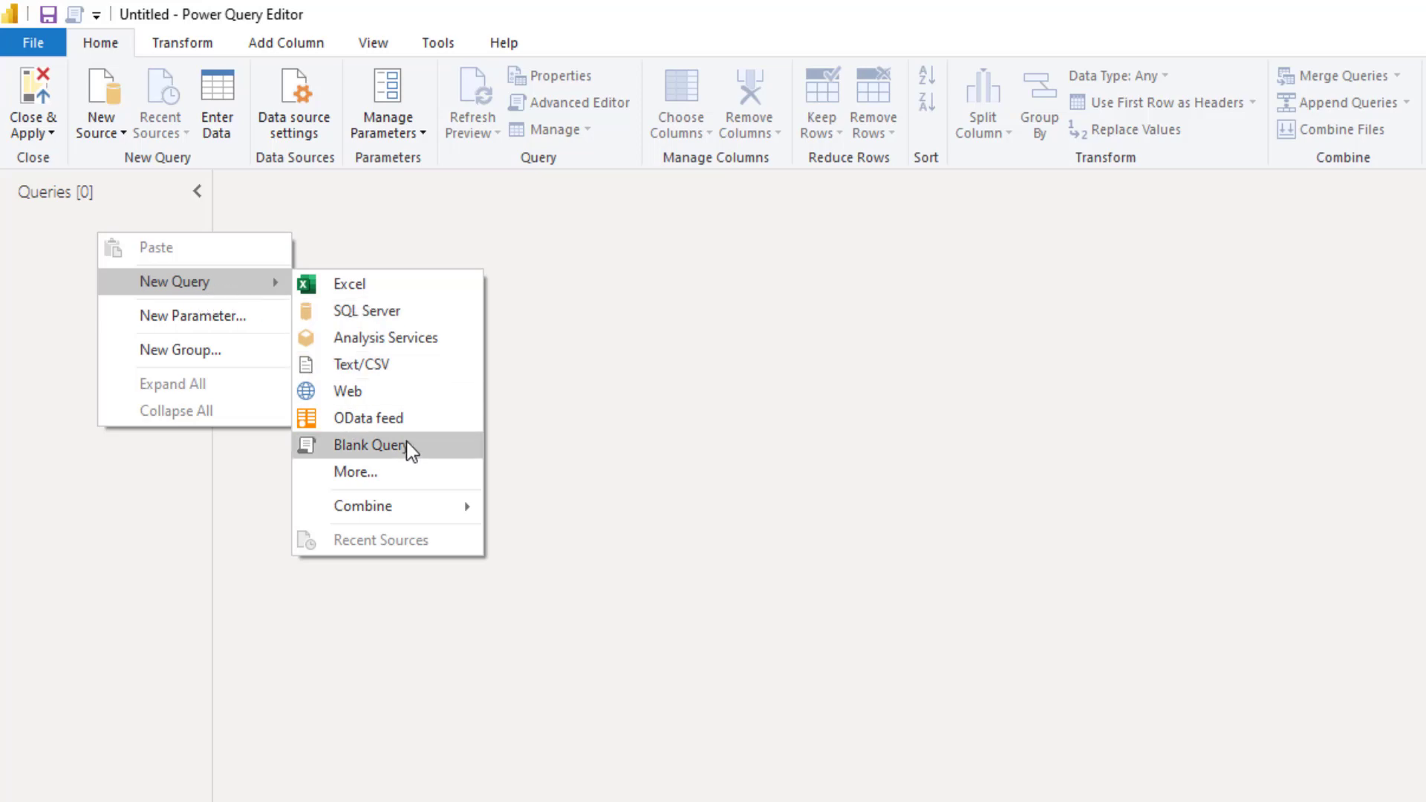
pyautogui.click(371, 444)
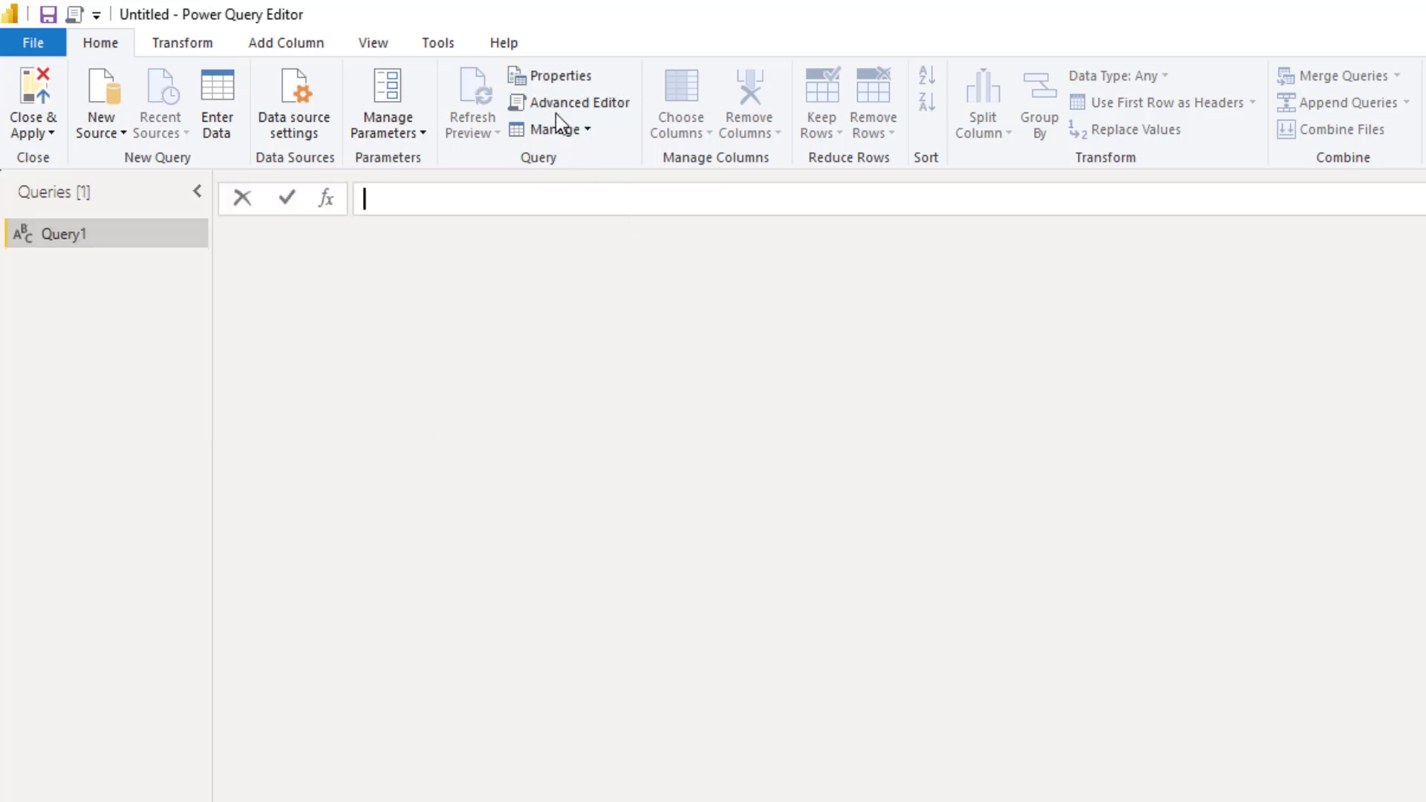
# Replace Query1's code with the pasted fxCalendar date-table function in Advanced Editor
pyautogui.click(579, 102)
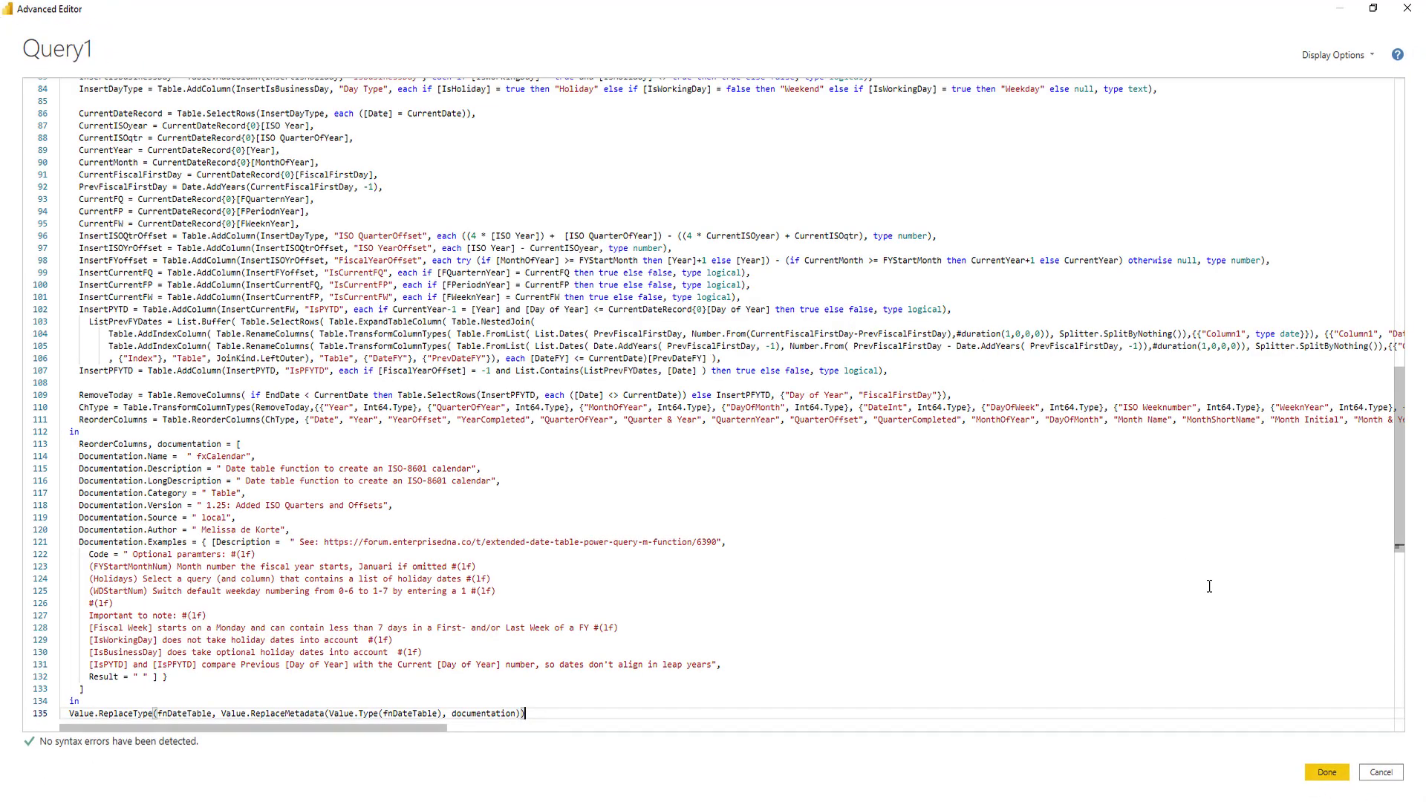
pyautogui.click(1328, 773)
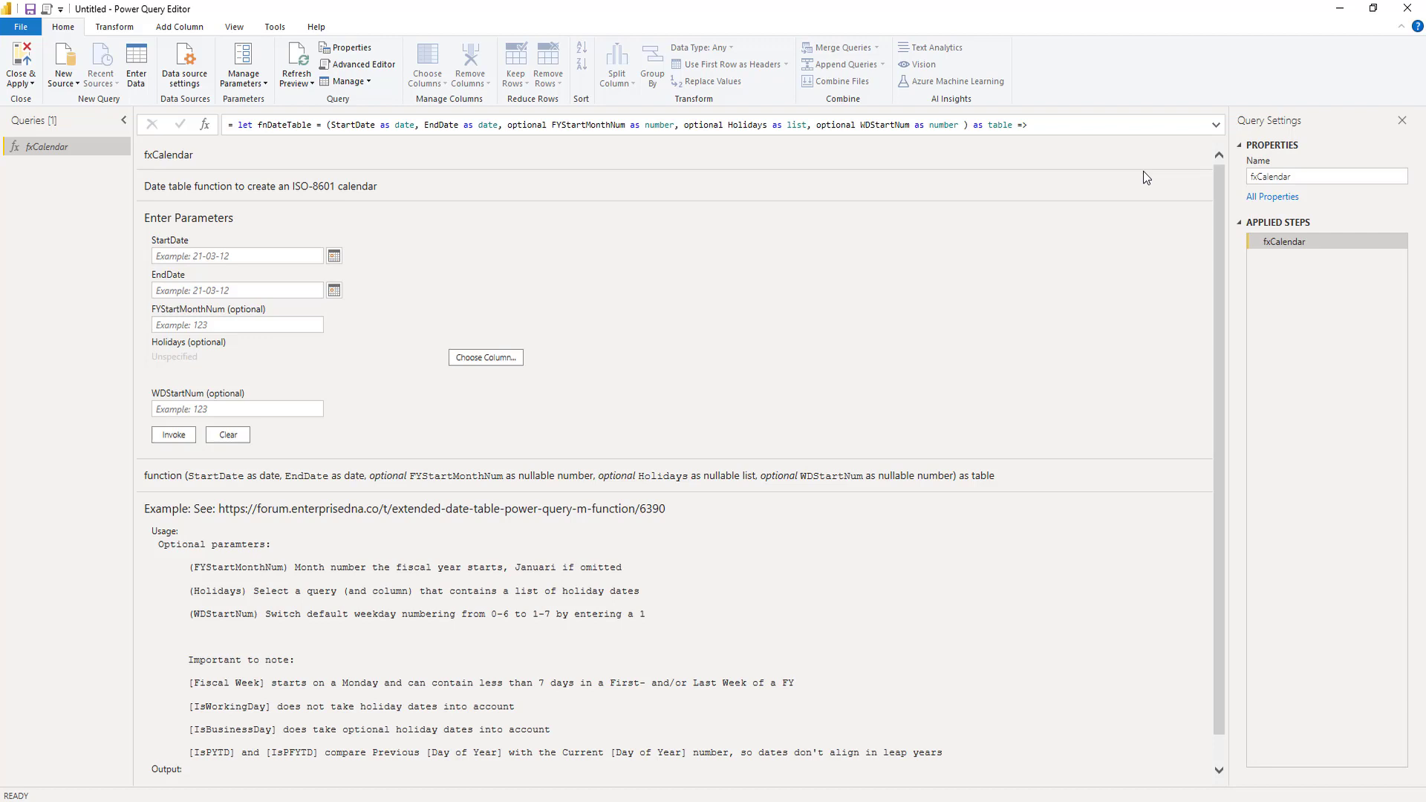
pyautogui.moveTo(1020, 191)
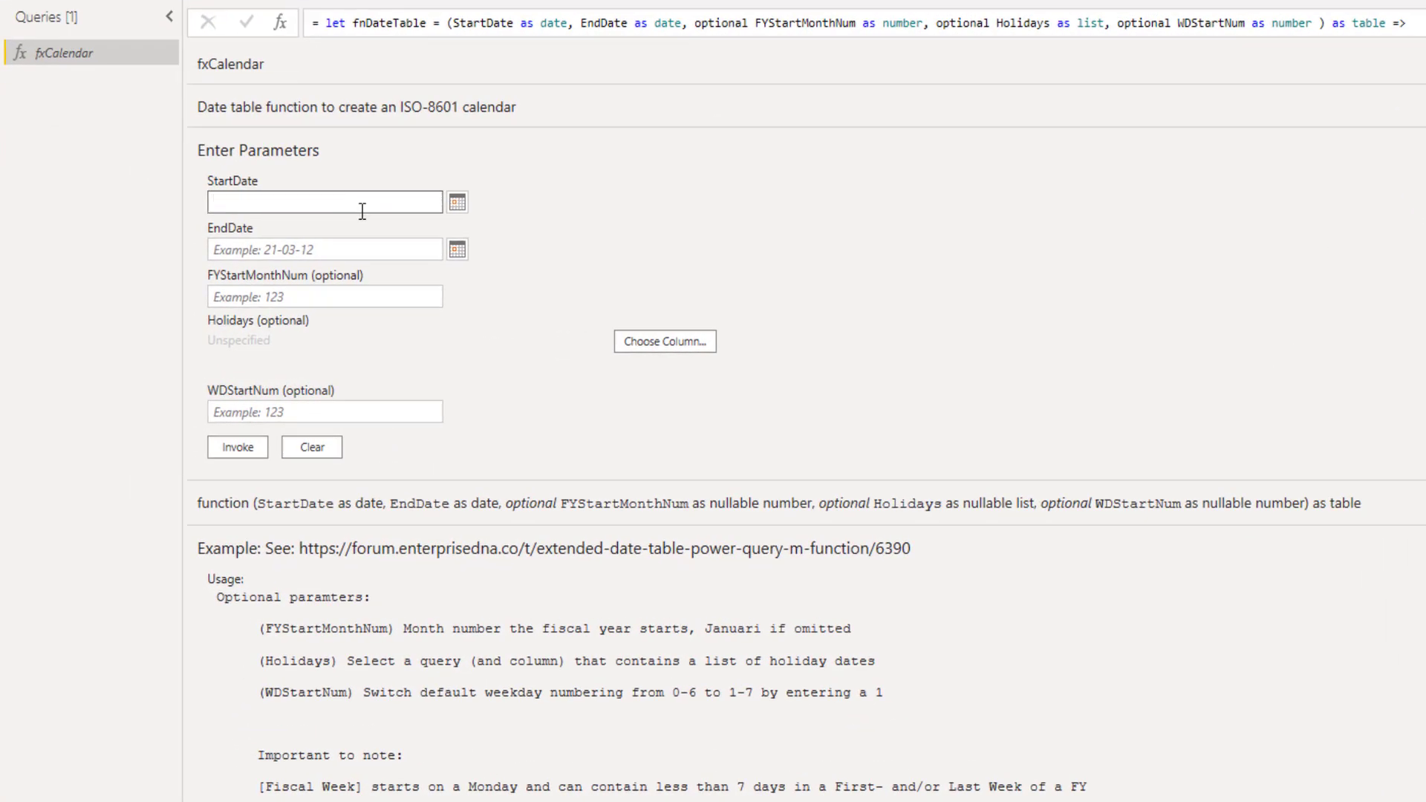
# Invoke fxCalendar with StartDate 1-1-2015 and EndDate 31-12-2025
pyautogui.write('1-1-')
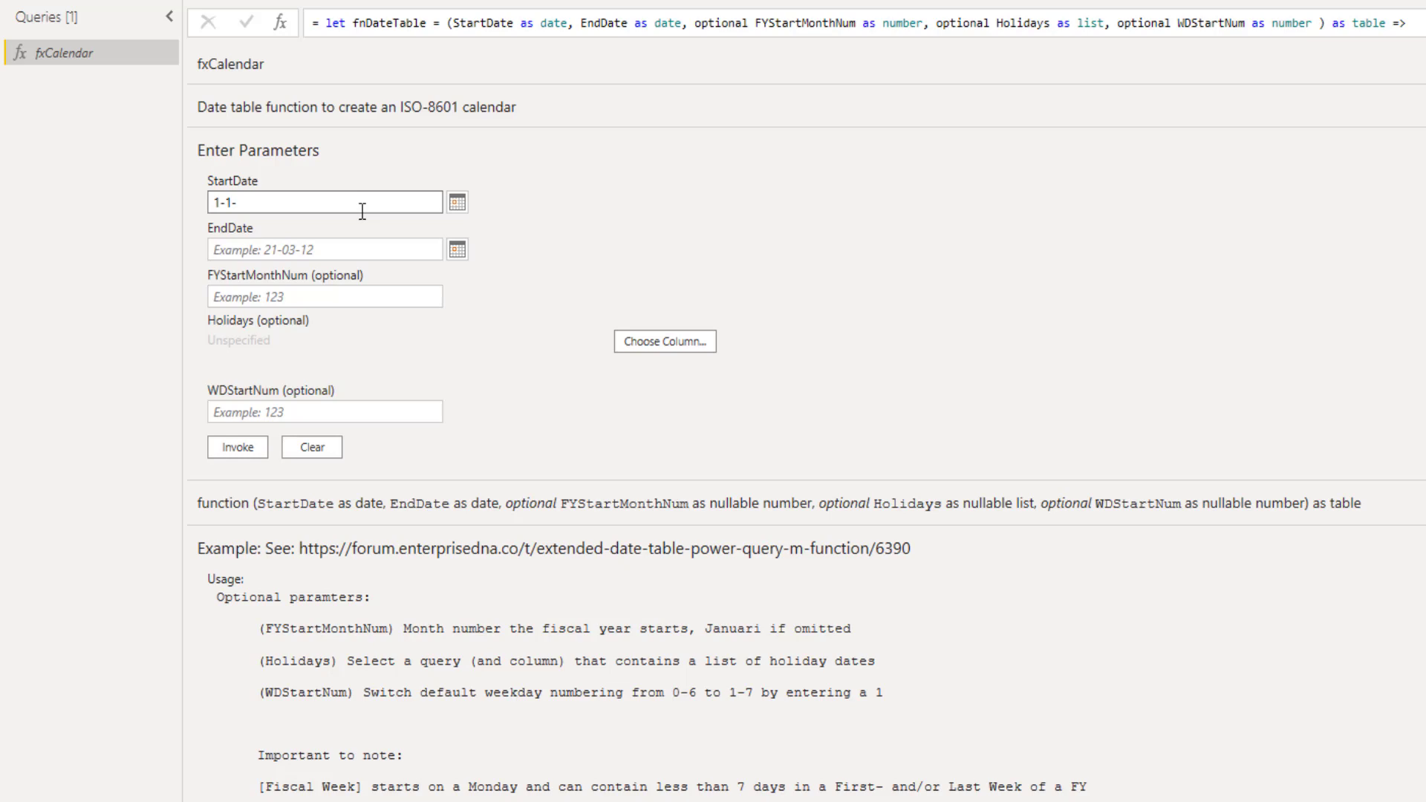
pyautogui.write('2015')
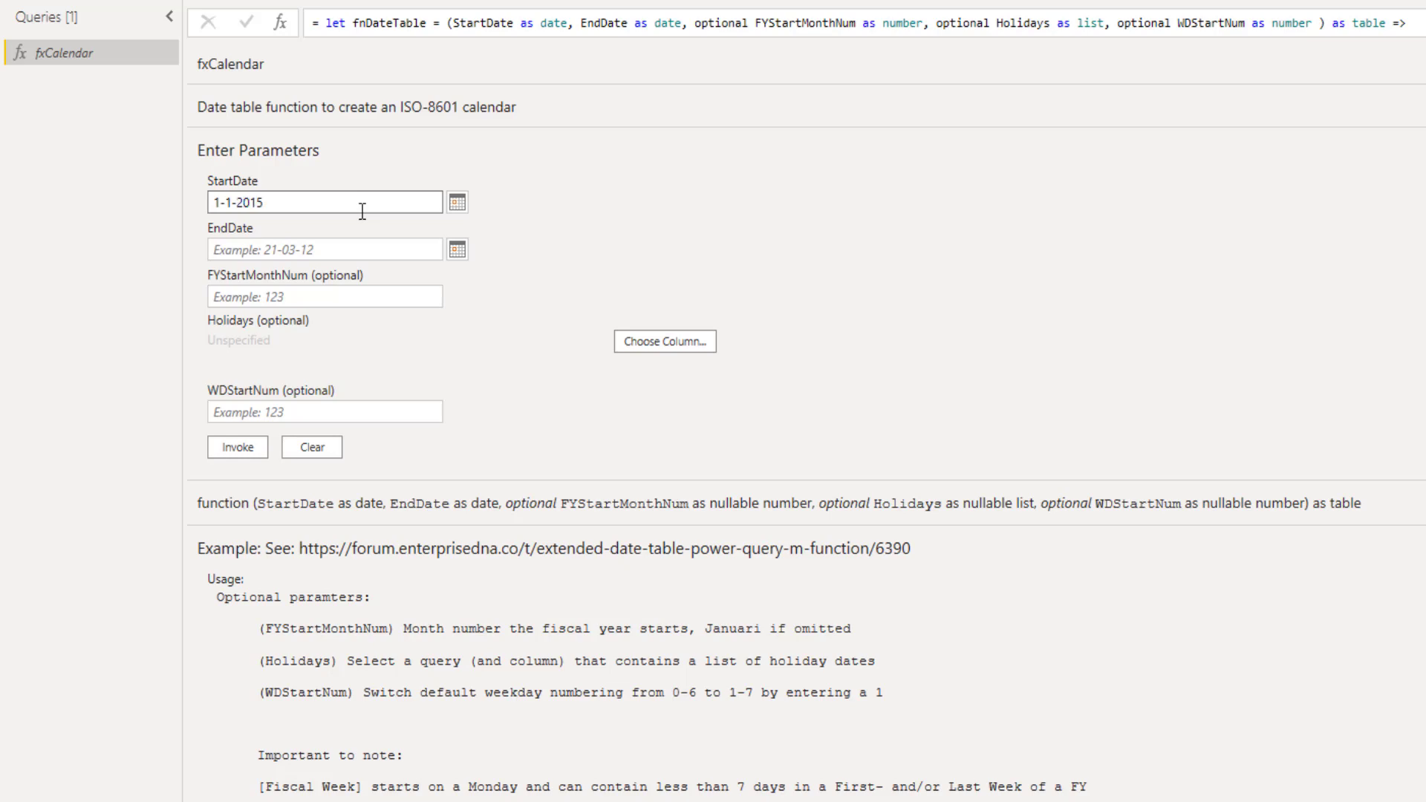
pyautogui.click(325, 248)
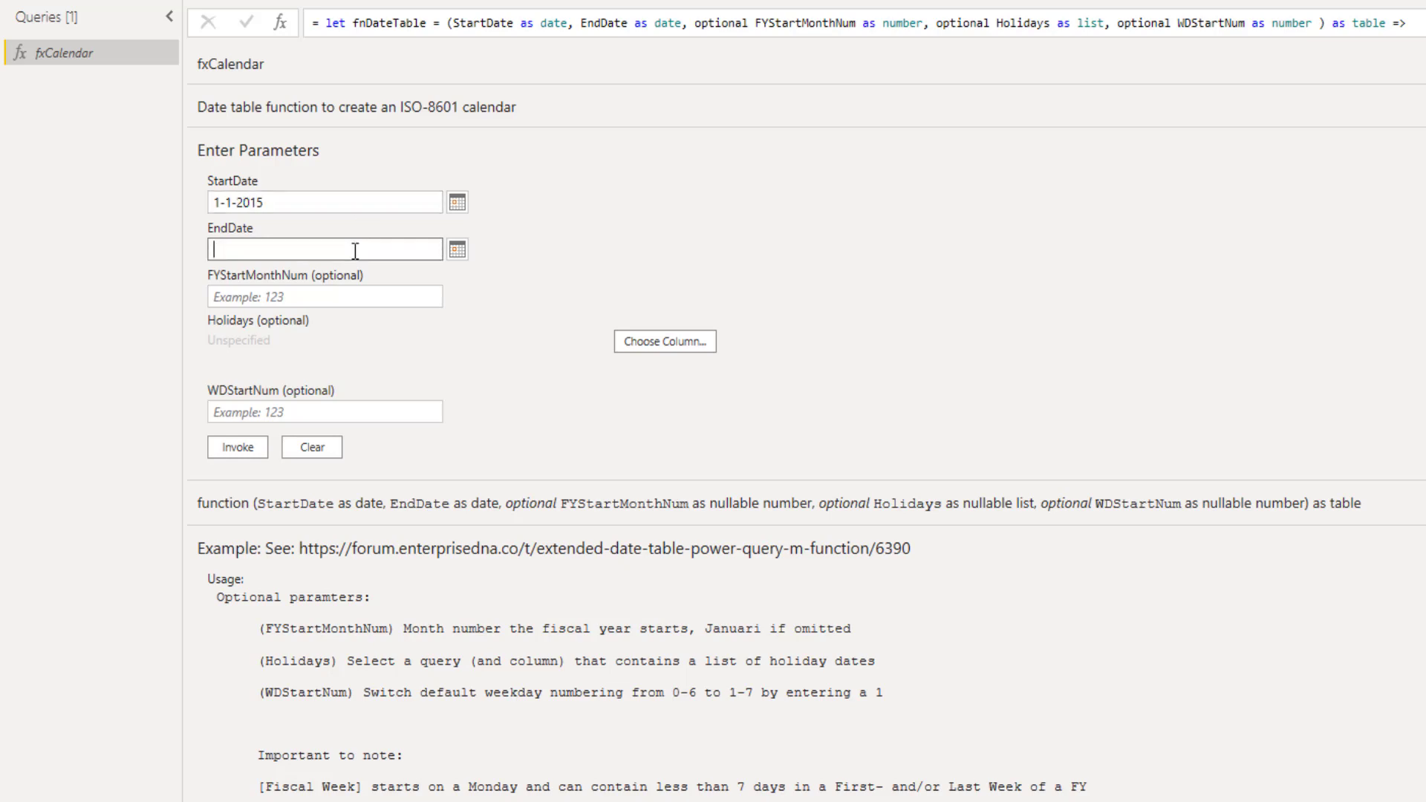
pyautogui.write('31-12-')
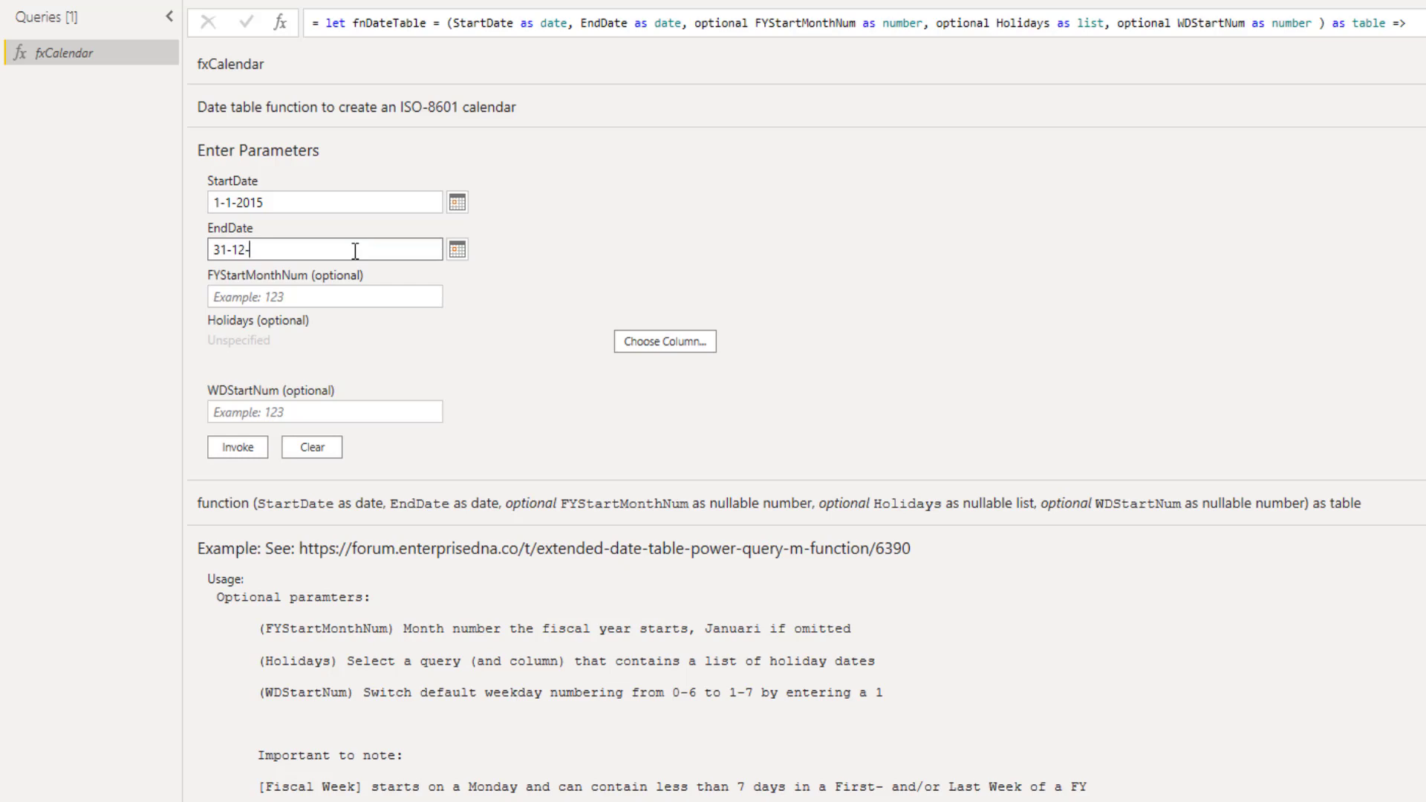
pyautogui.write('2025')
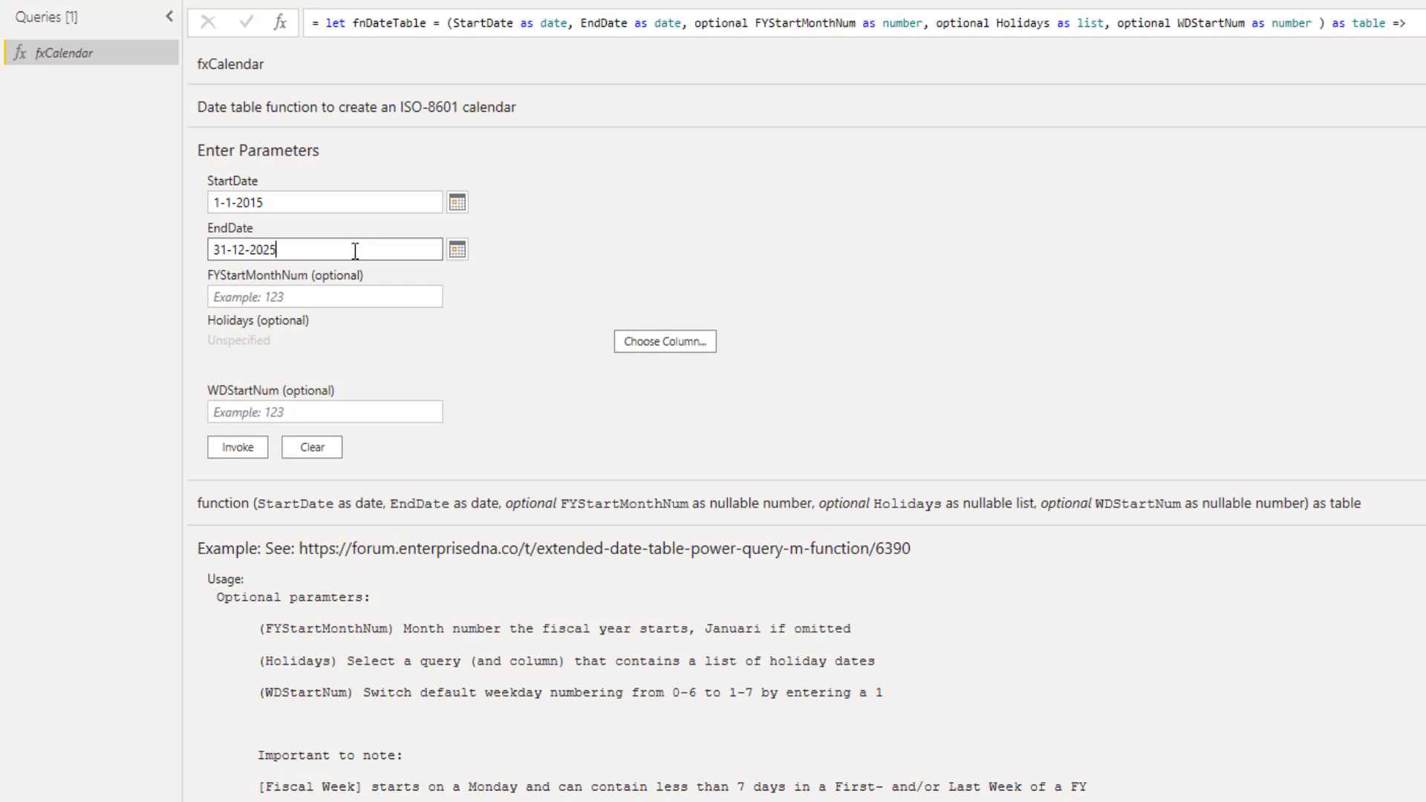
pyautogui.moveTo(304, 340)
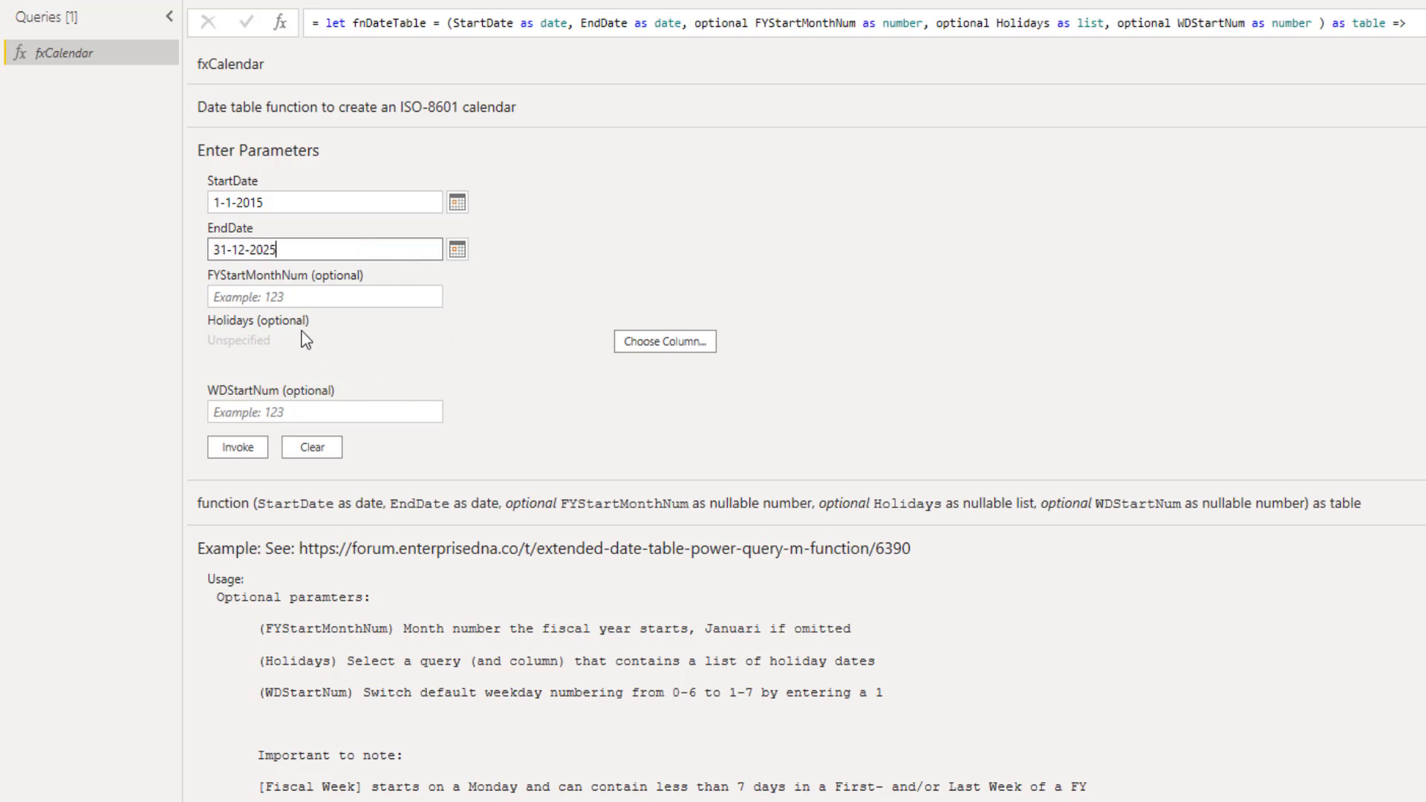
pyautogui.click(324, 412)
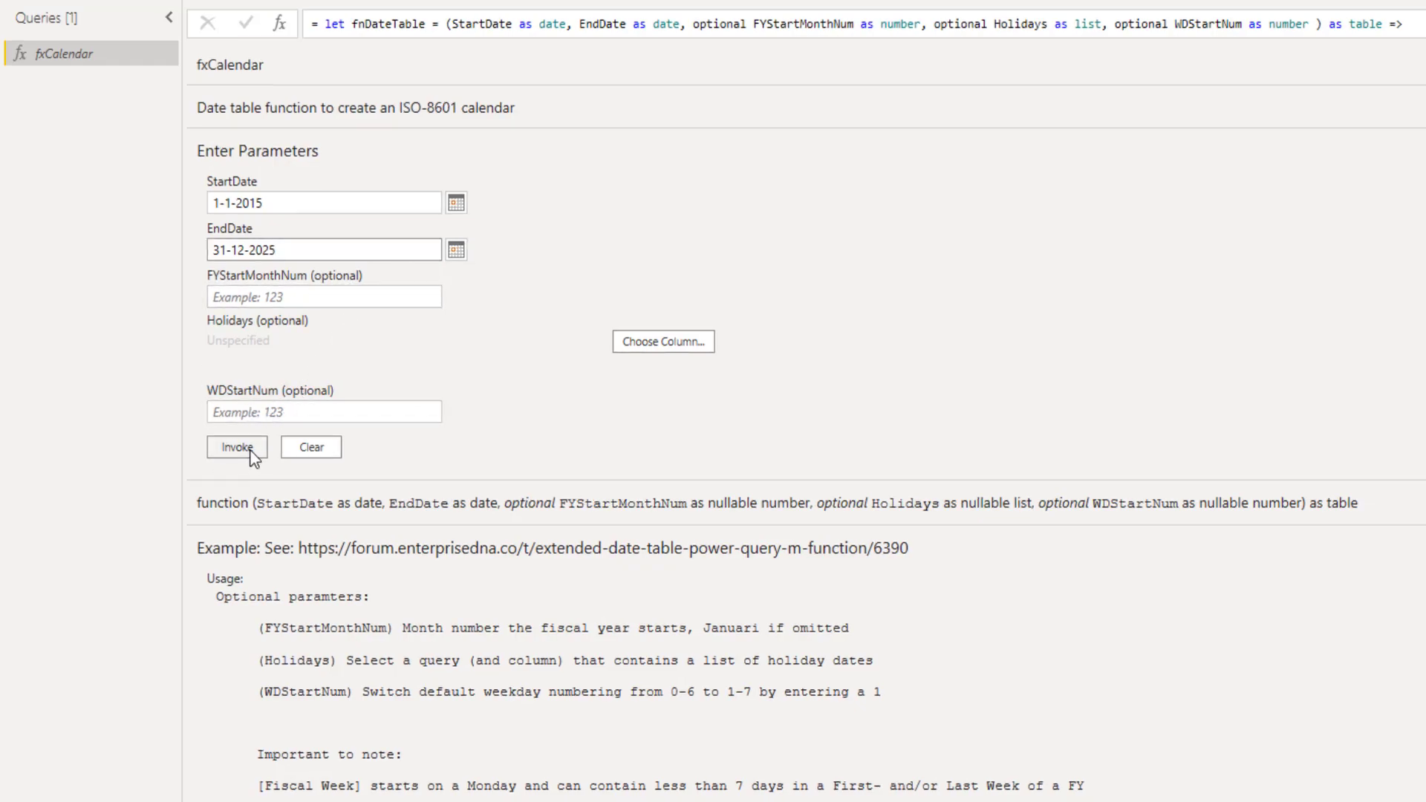
pyautogui.click(237, 447)
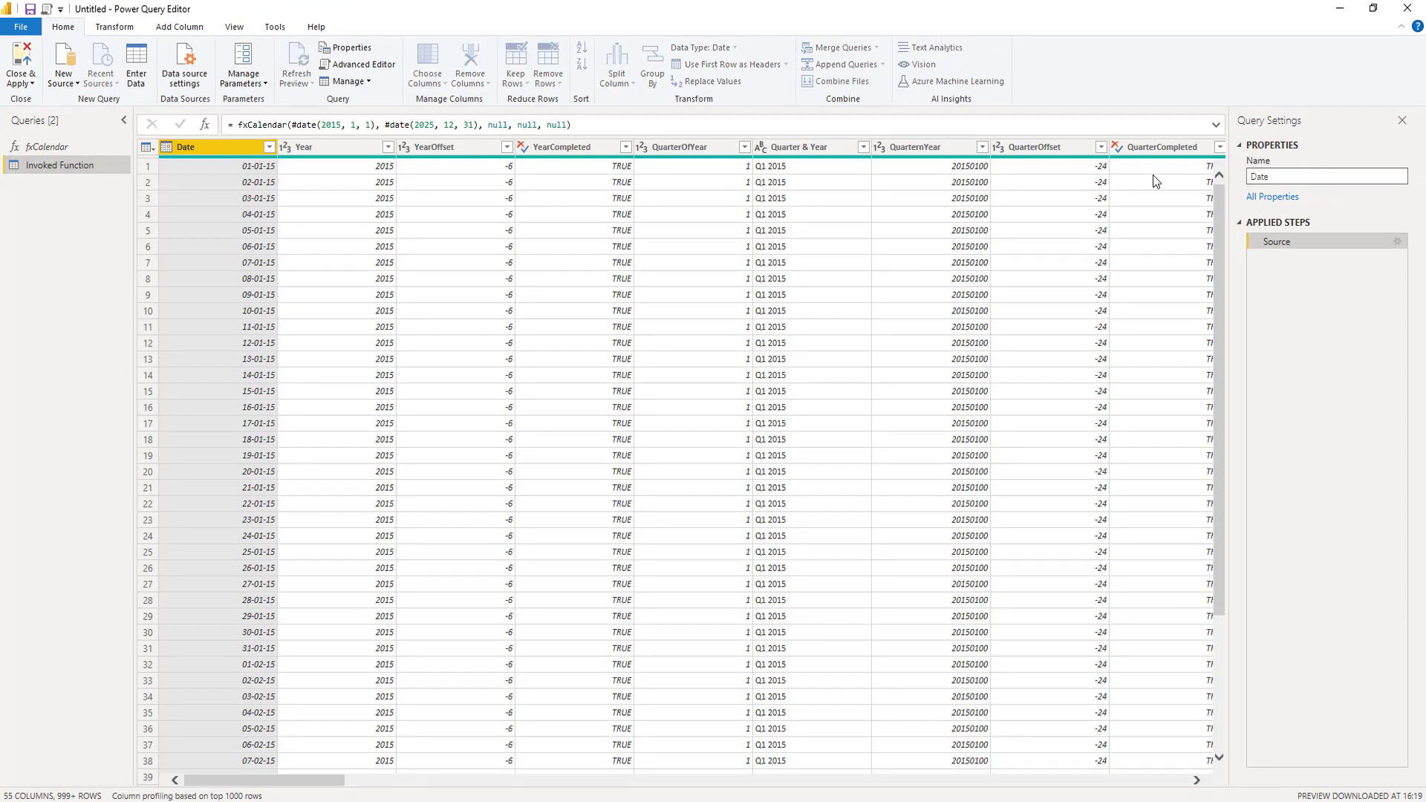
# Rename the Invoked Function query to 'Dates'
pyautogui.write('Dates')
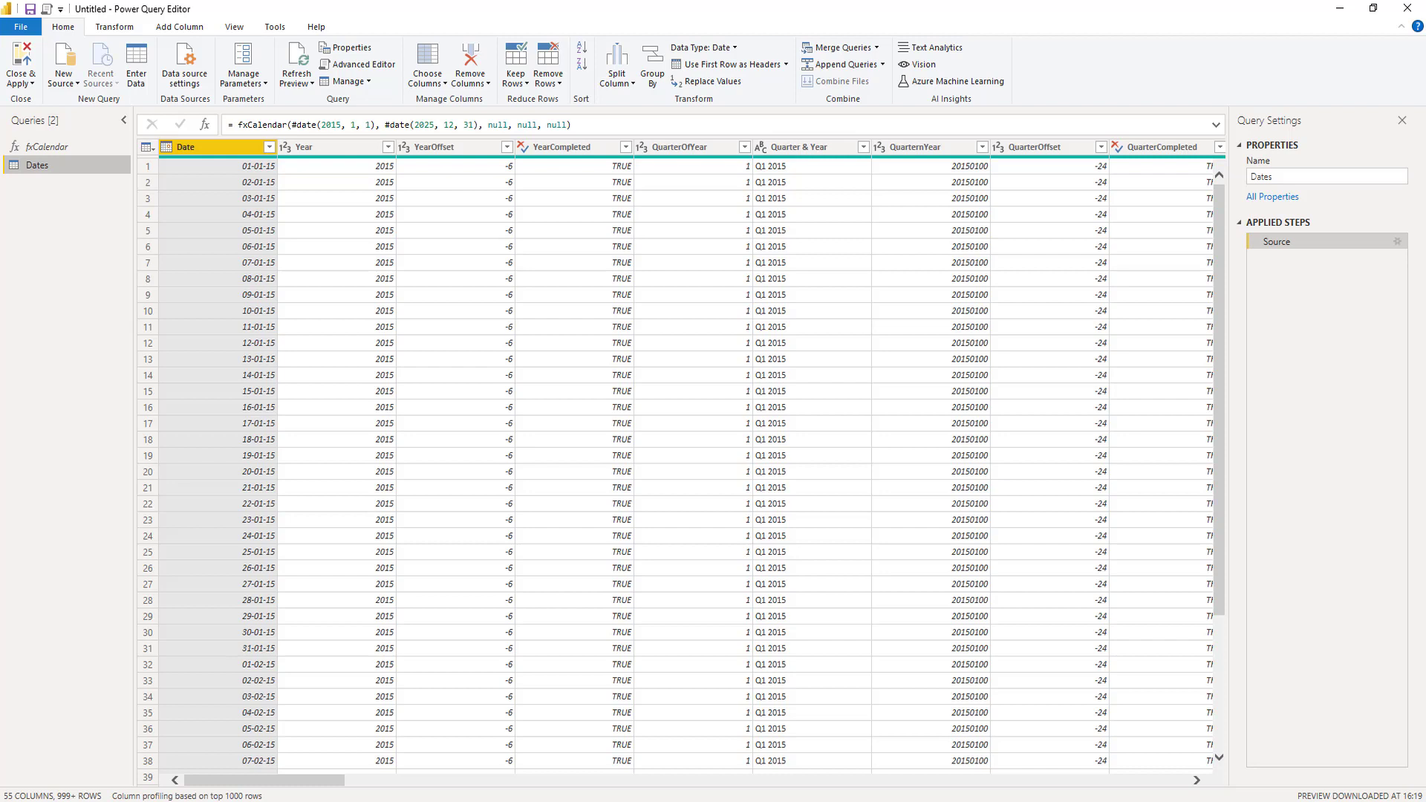
pyautogui.moveTo(1047, 34)
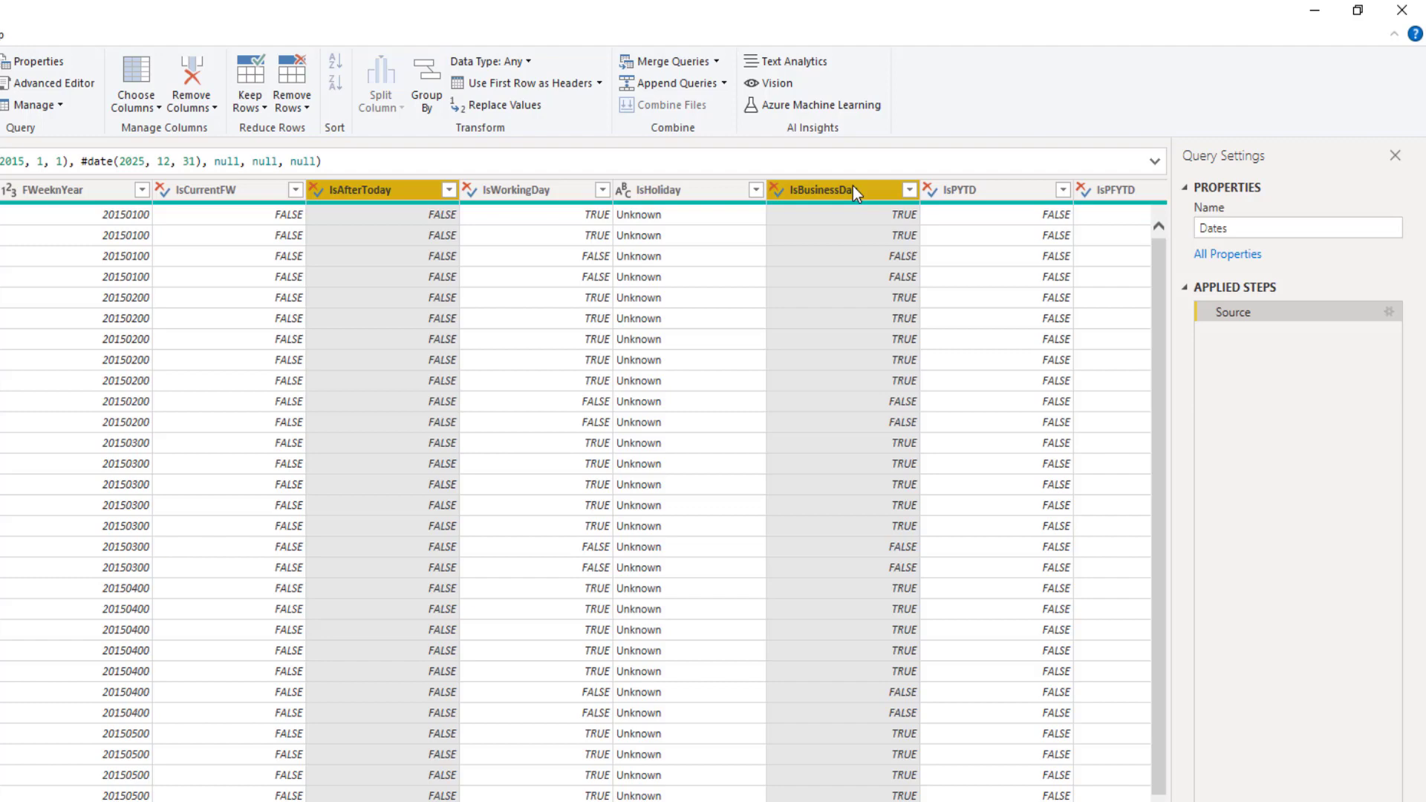
# Remove all other columns from Dates, keeping only the selected ones
pyautogui.rightClick(849, 190)
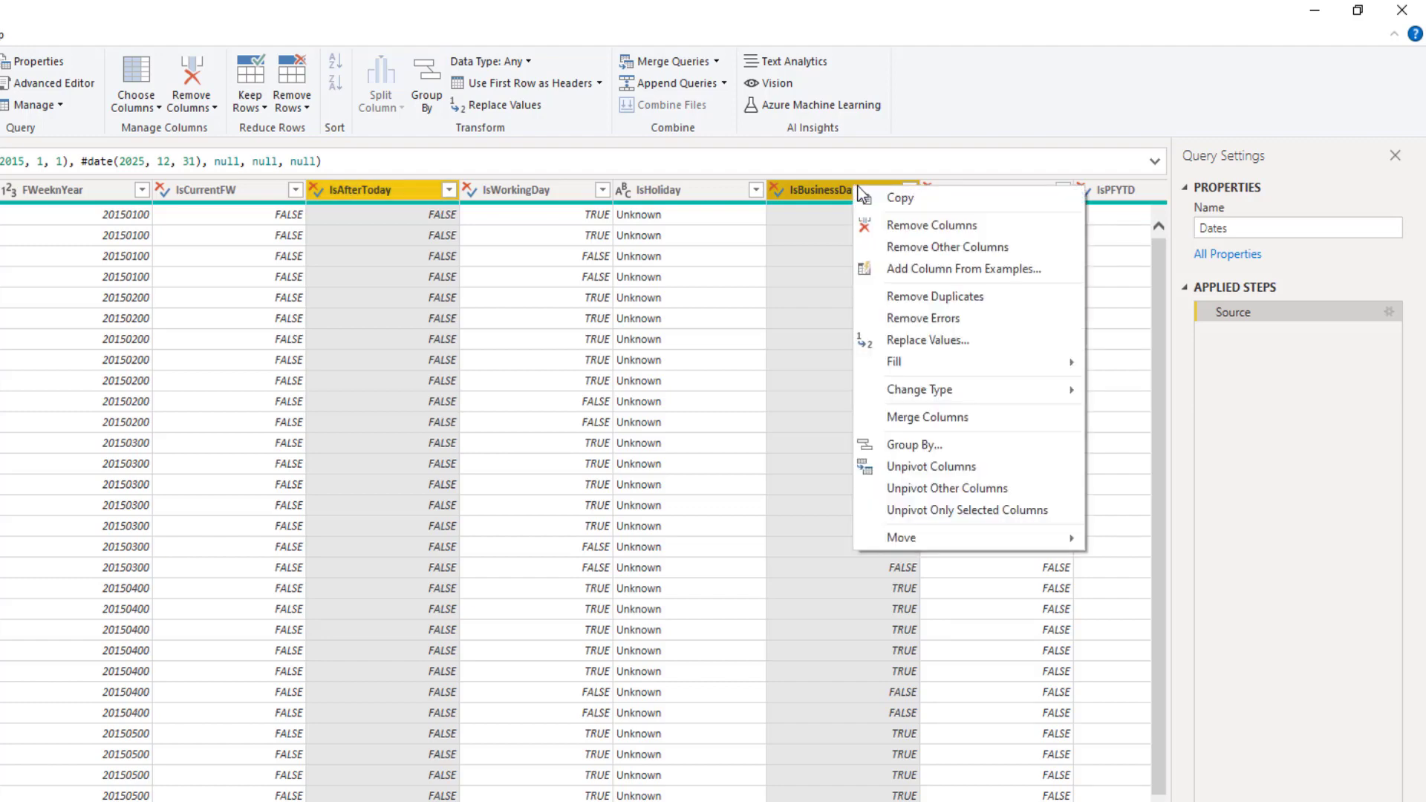
pyautogui.moveTo(947, 246)
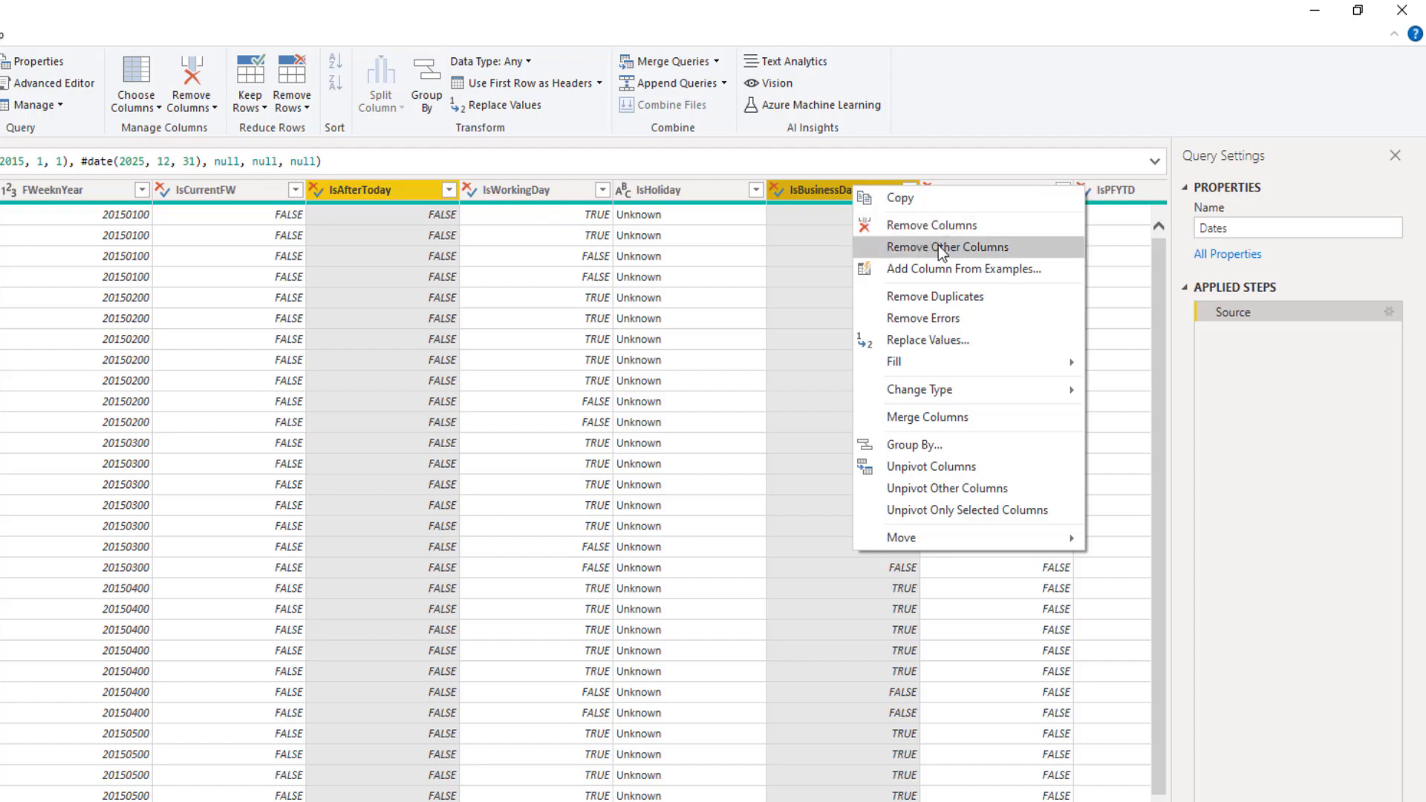
pyautogui.click(941, 246)
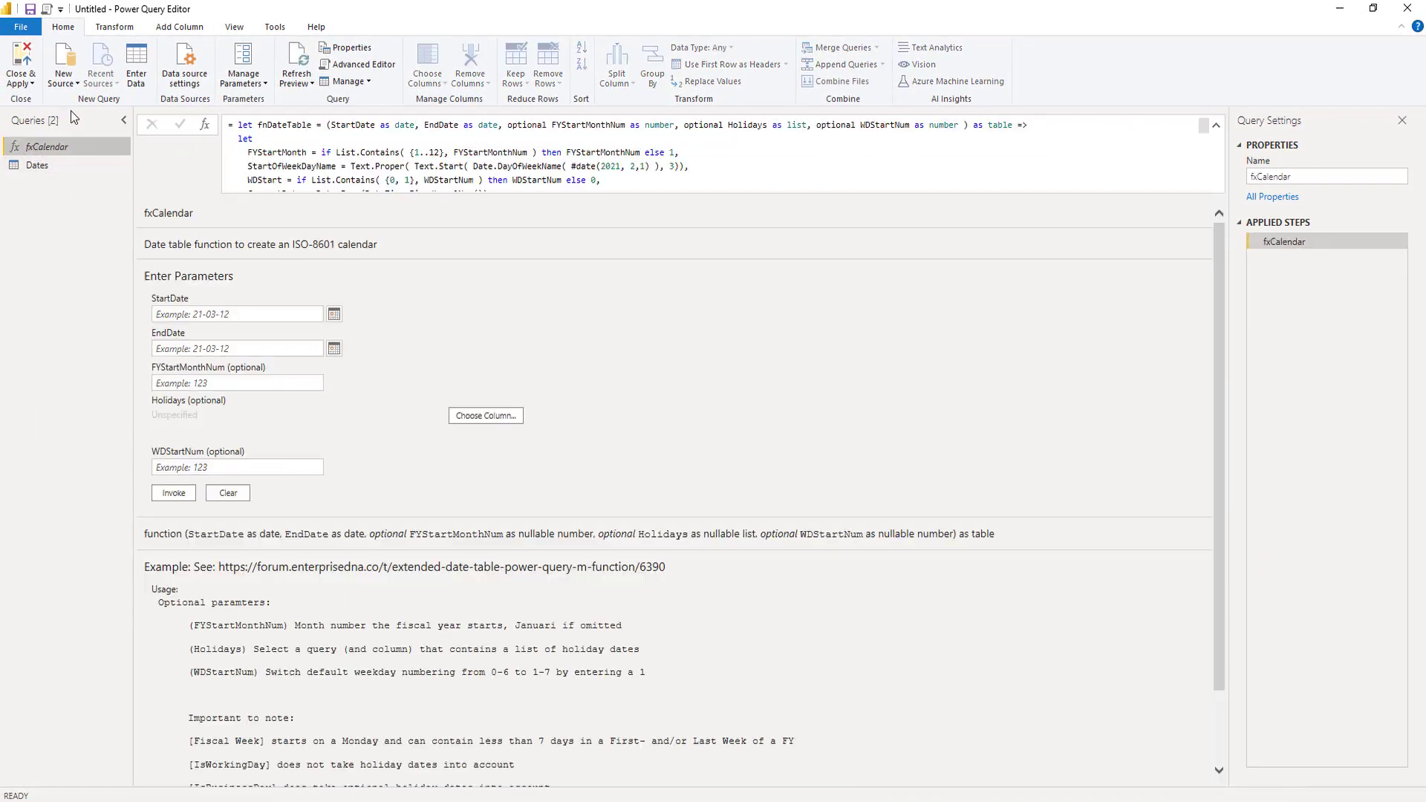
# Open fxCalendar in Advanced Editor and scroll to the end of its let steps
pyautogui.click(365, 64)
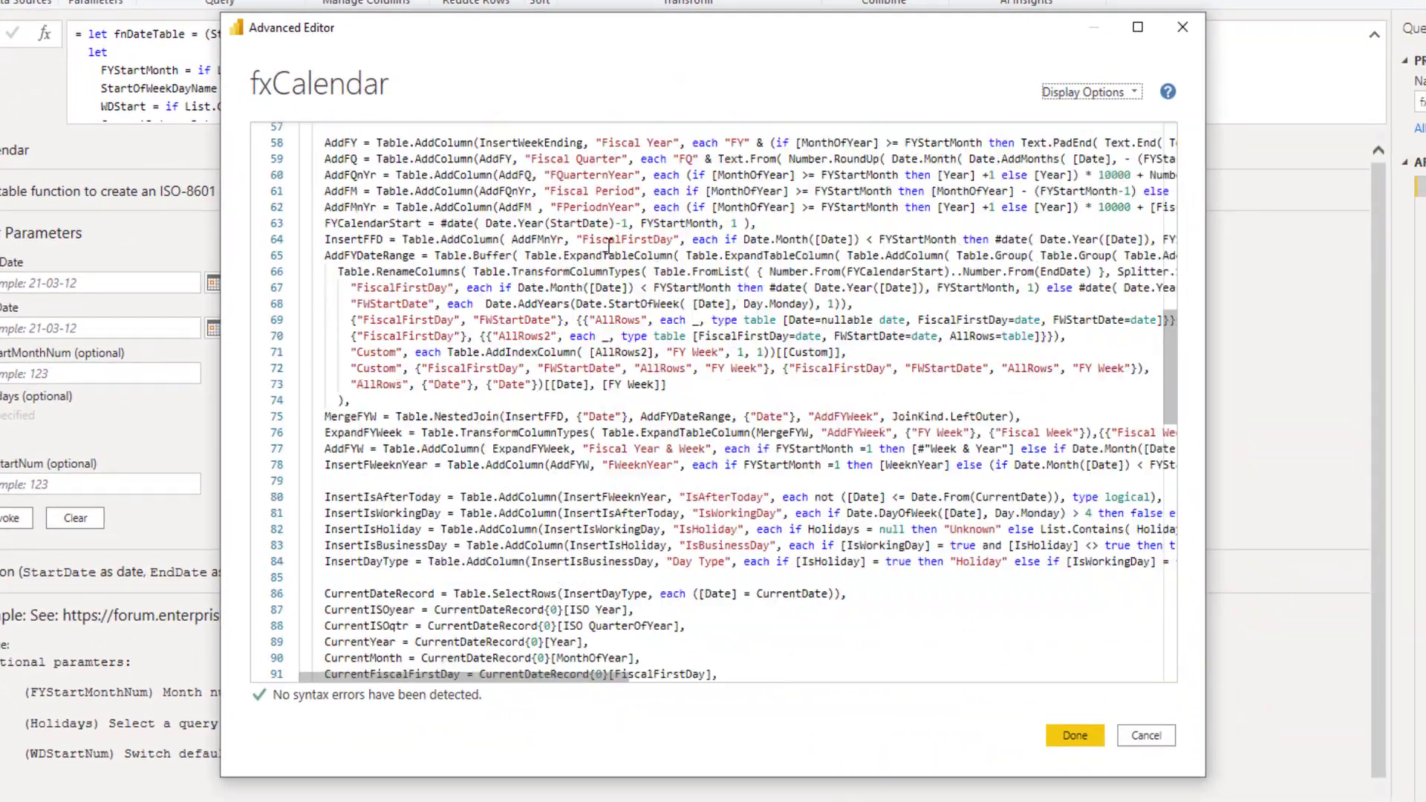
pyautogui.scroll(-3)
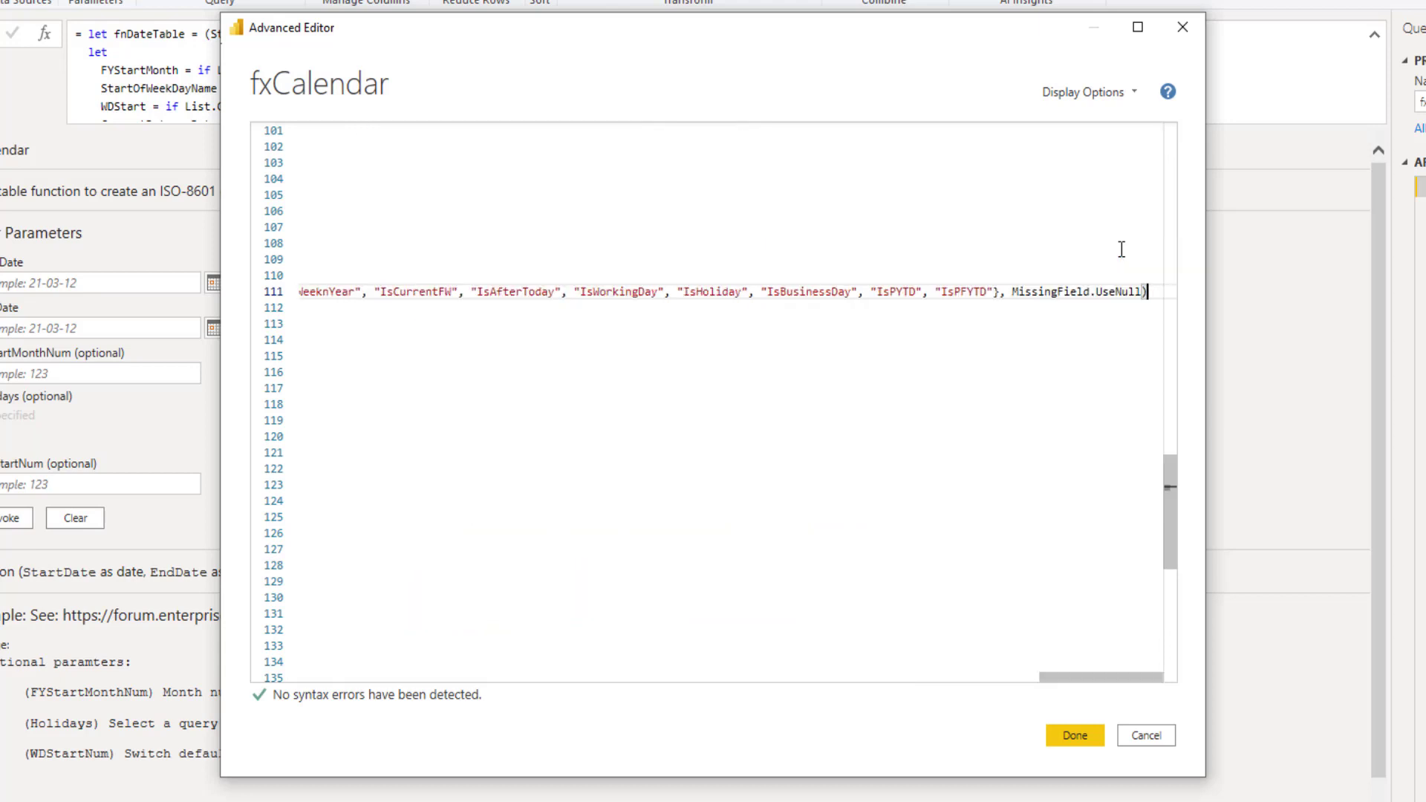
# Add a SelectColumns = Table.SelectColumns step based on ReorderColumns
pyautogui.write(',')
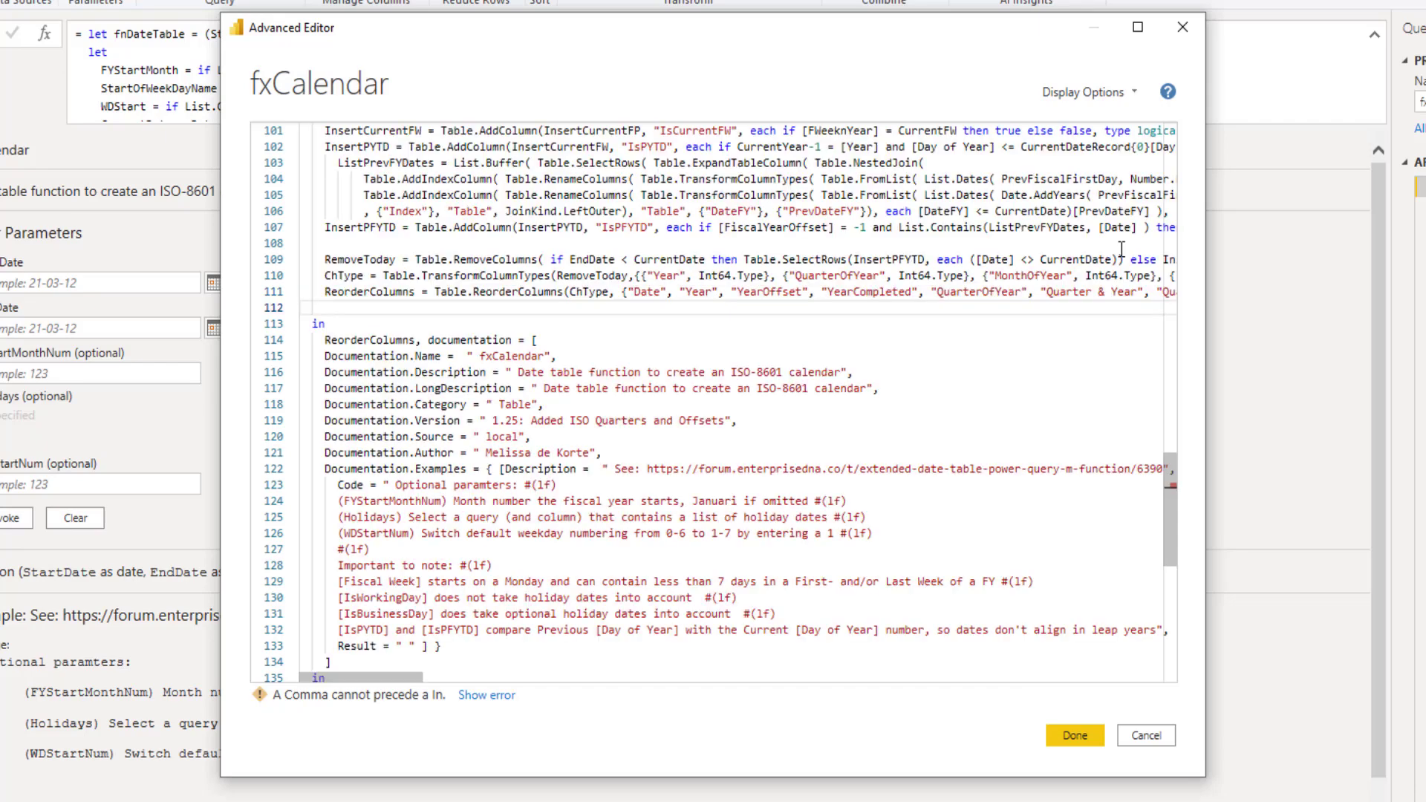
pyautogui.write('S')
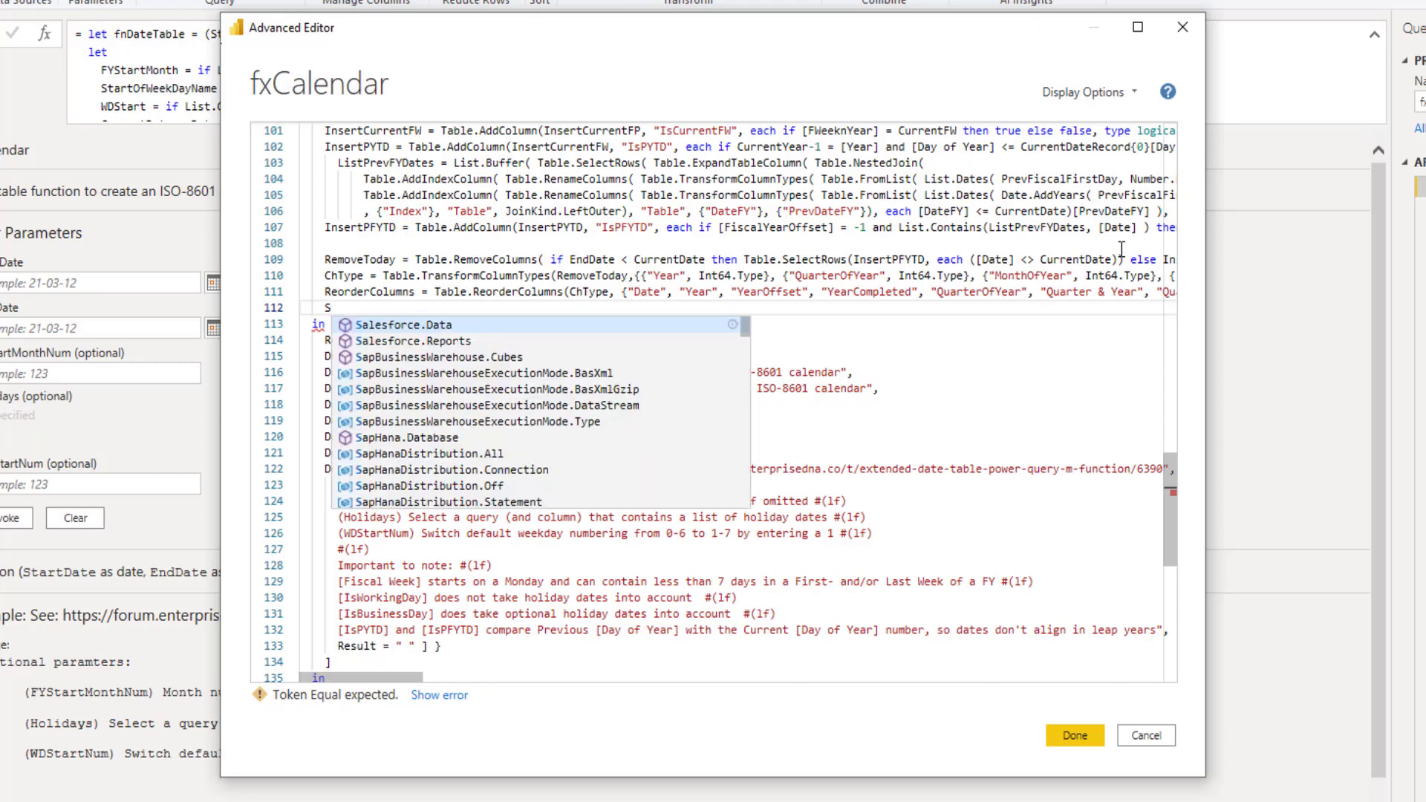
pyautogui.write('elect')
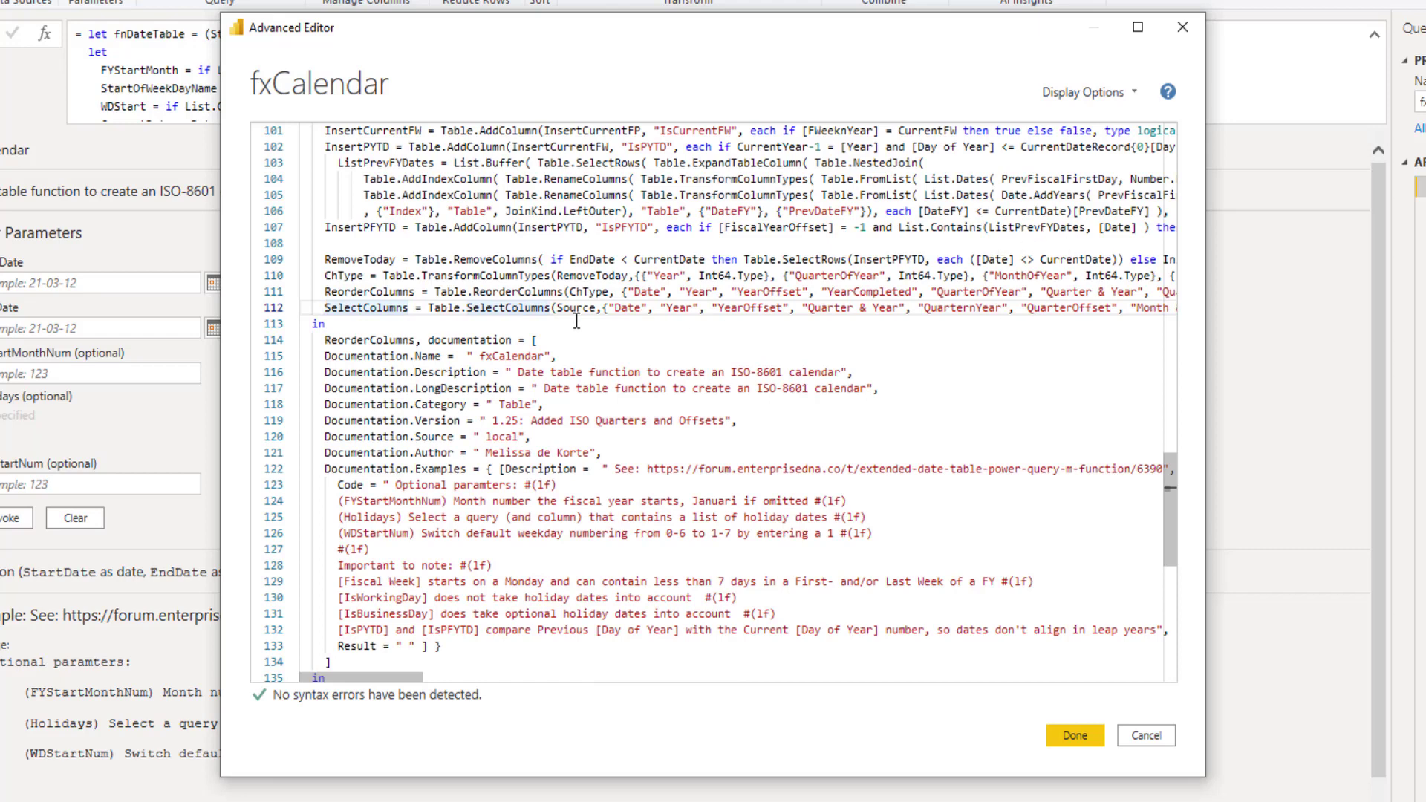
pyautogui.doubleClick(574, 308)
pyautogui.write('ReorderColumns')
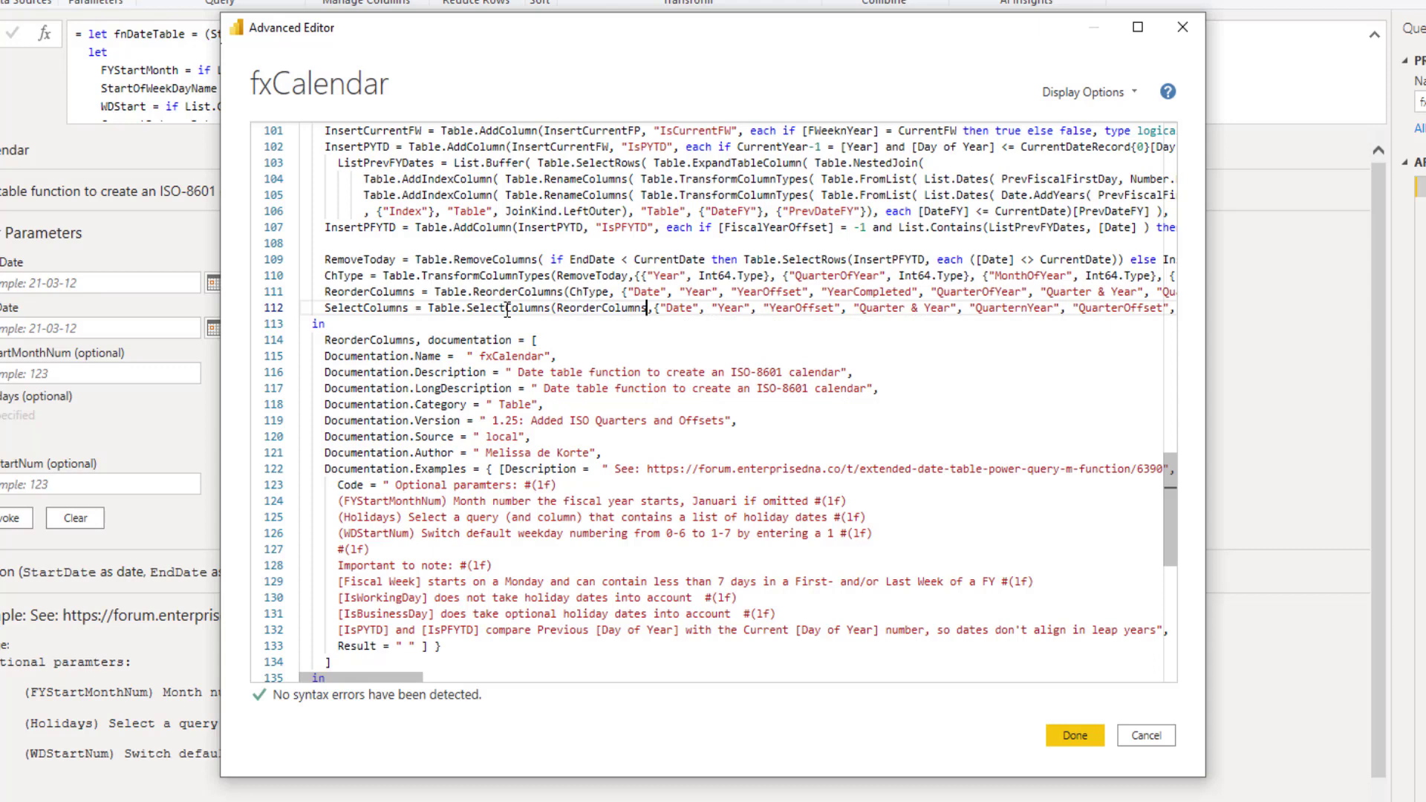
pyautogui.doubleClick(363, 307)
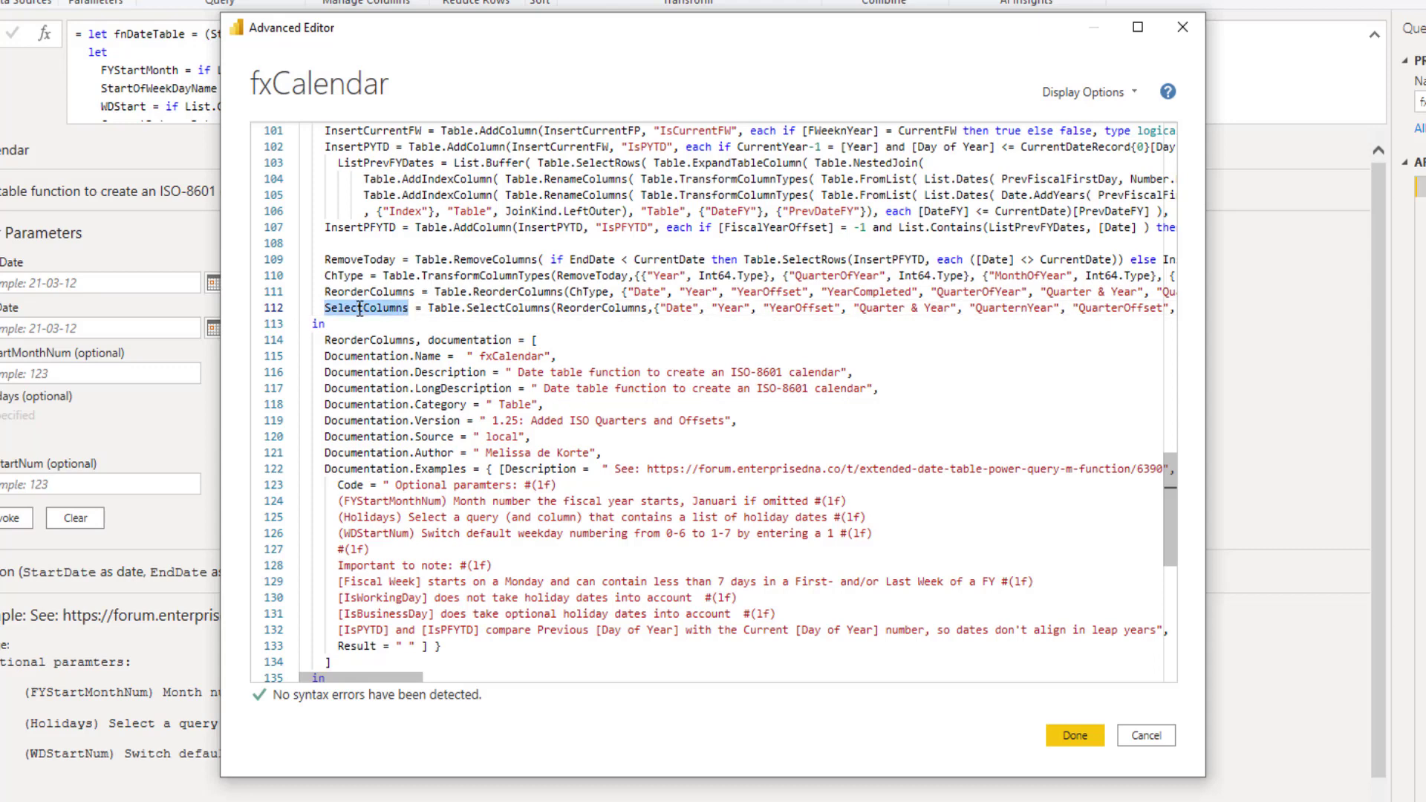
pyautogui.moveTo(387, 340)
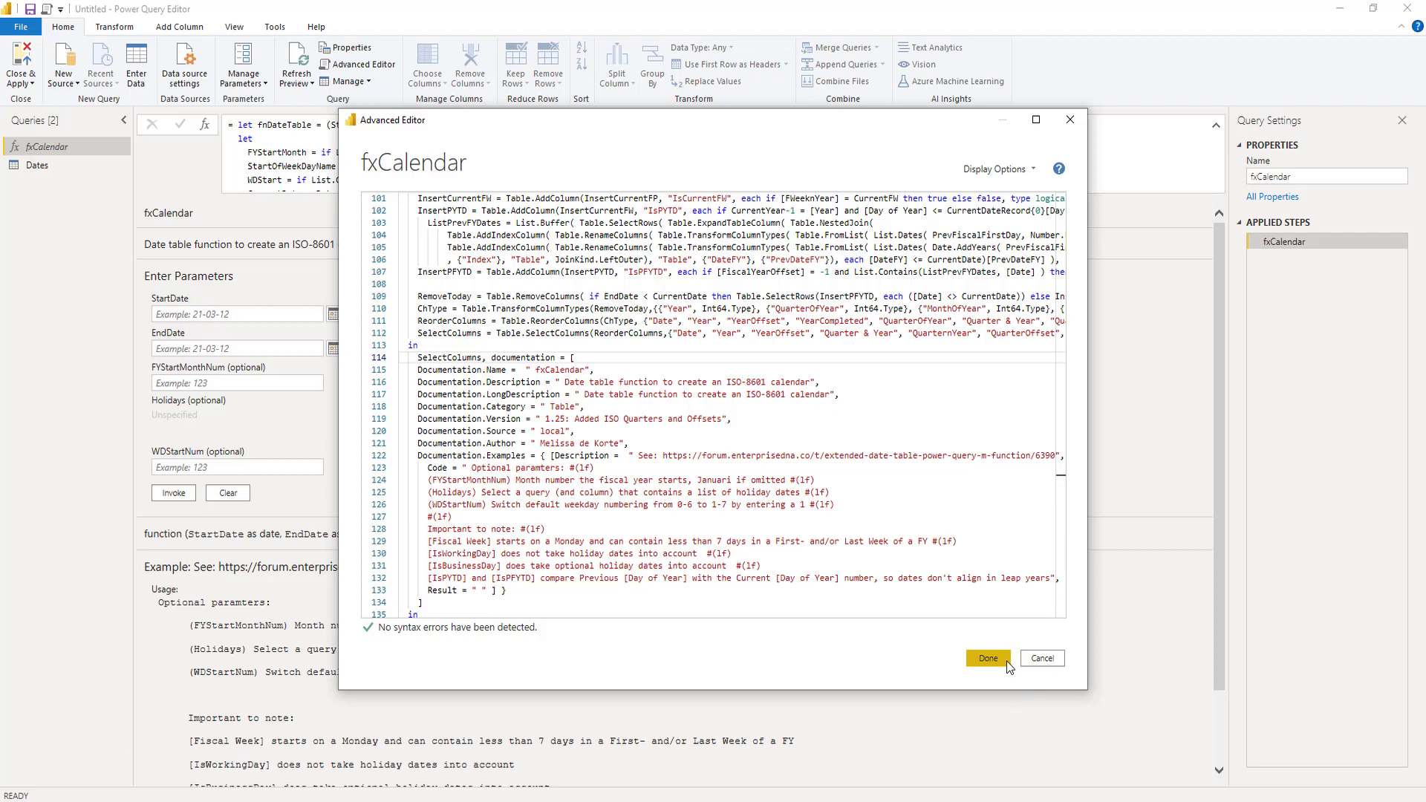
# Save fxCalendar returning SelectColumns, then view the 27-column Dates table
pyautogui.click(987, 658)
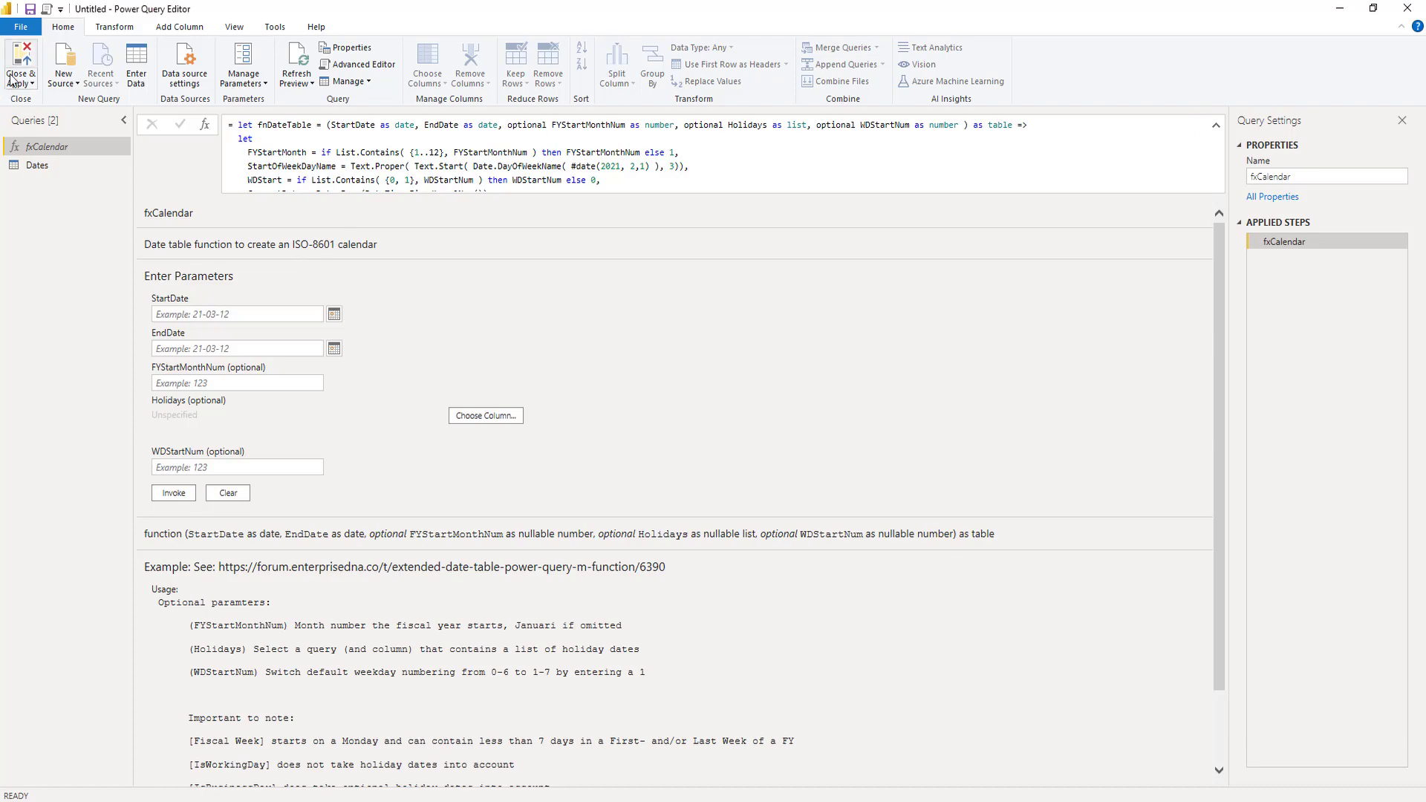
pyautogui.click(30, 165)
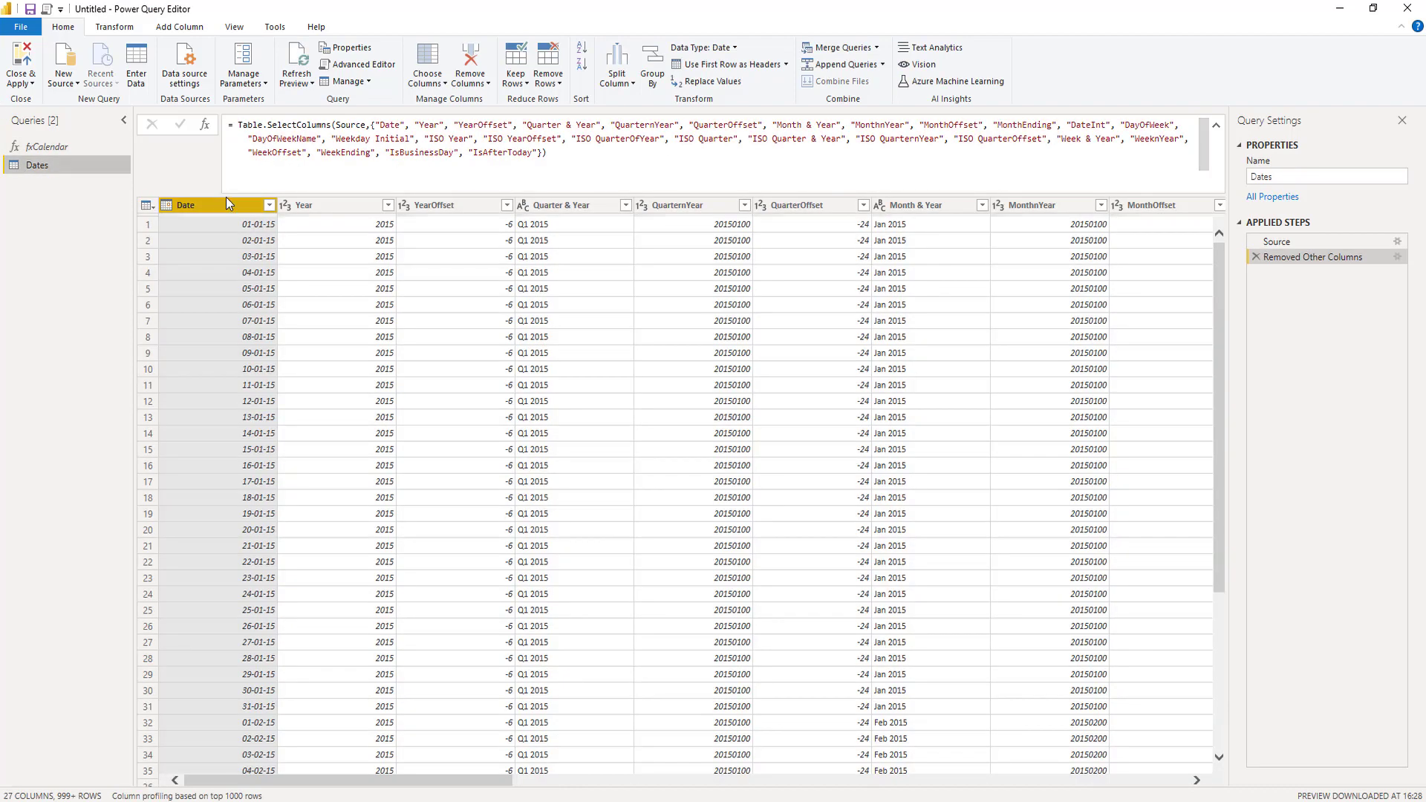